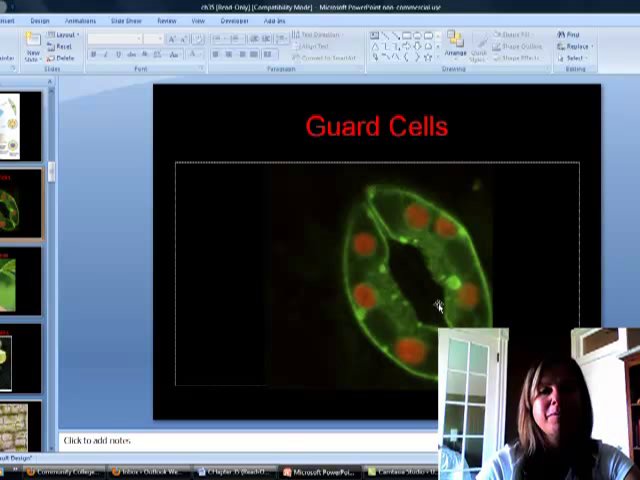
mouse_move(360, 196)
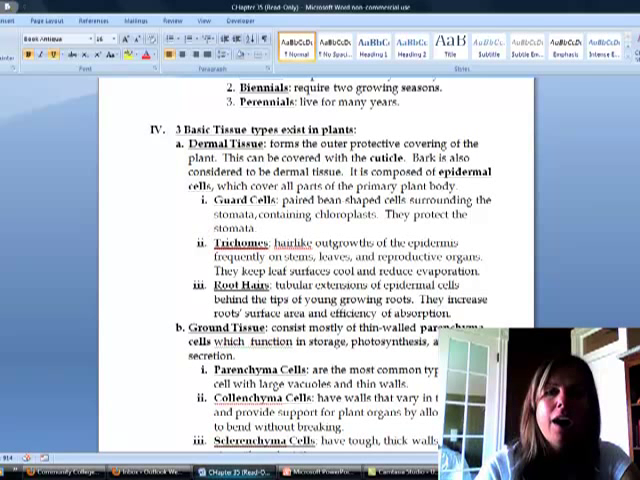
click(312, 464)
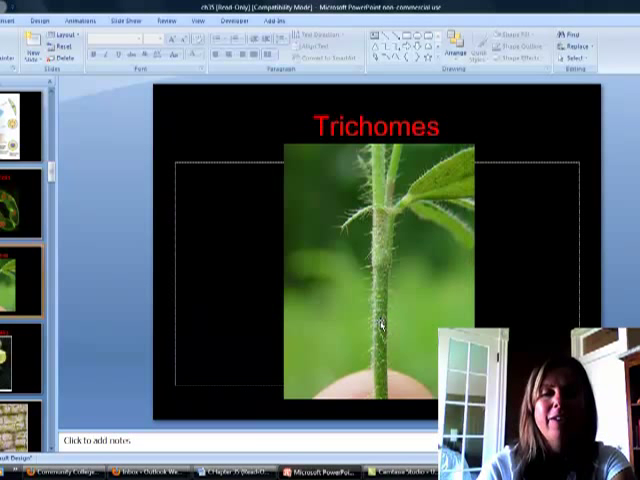
mouse_move(382, 258)
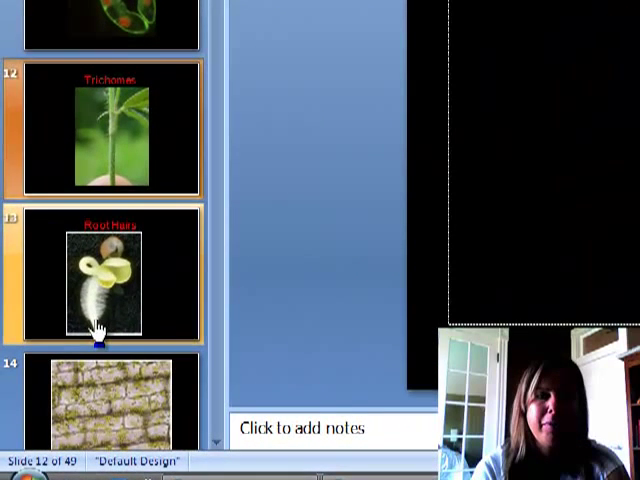
Switch to the Word outline notes showing the dermal tissue entries
click(104, 276)
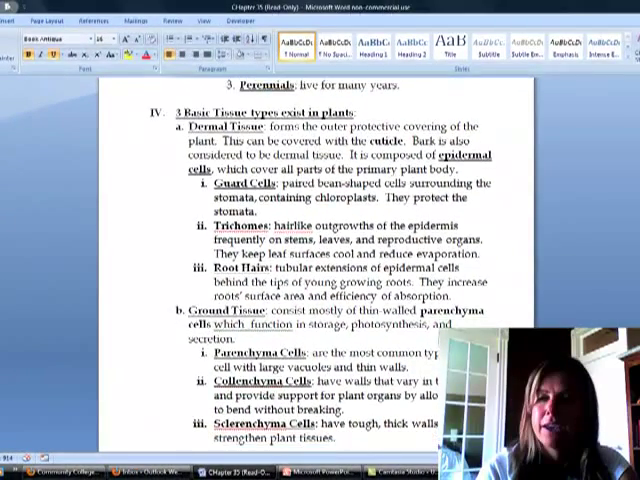
Scroll the Word outline down before returning to the Elodea parenchyma slide
scroll(down, 3)
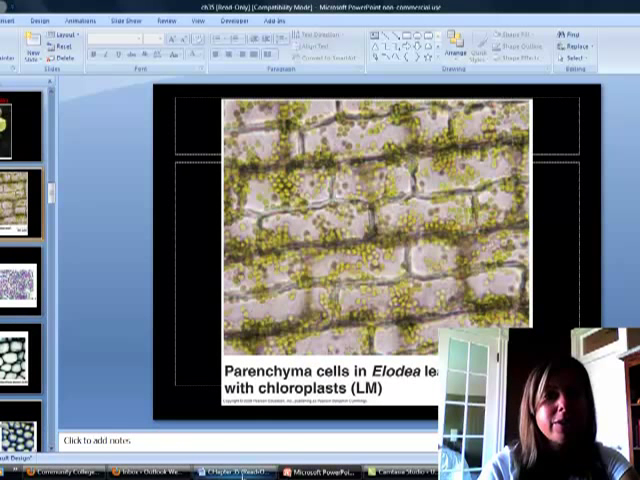
click(236, 479)
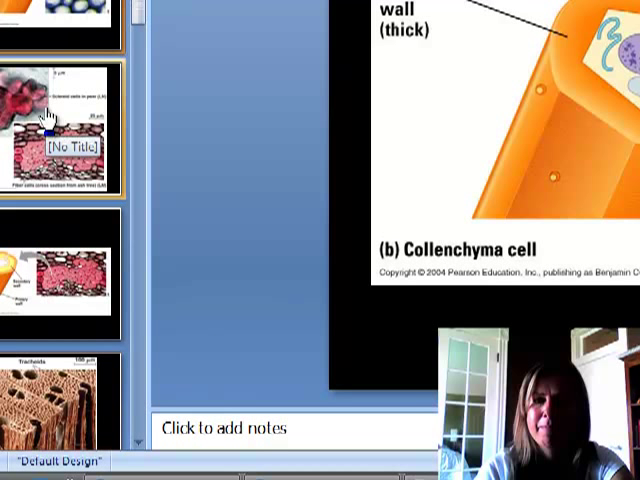
Advance the slides to the '(b) Collenchyma cell' slide with its thick cell wall
click(60, 120)
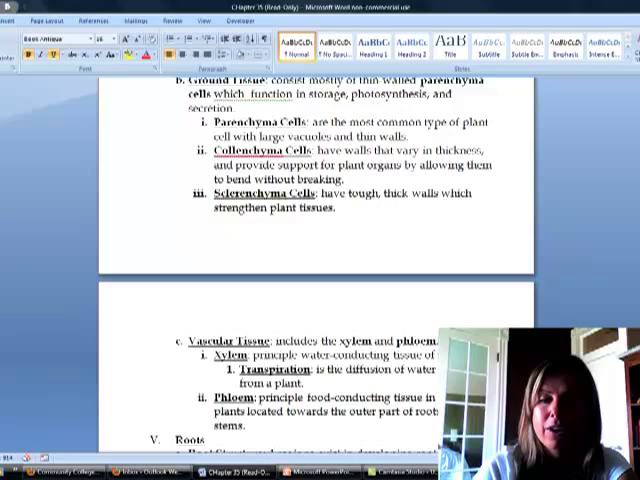
Scroll the Word outline down to the roots section with root structure zones
scroll(down, 3)
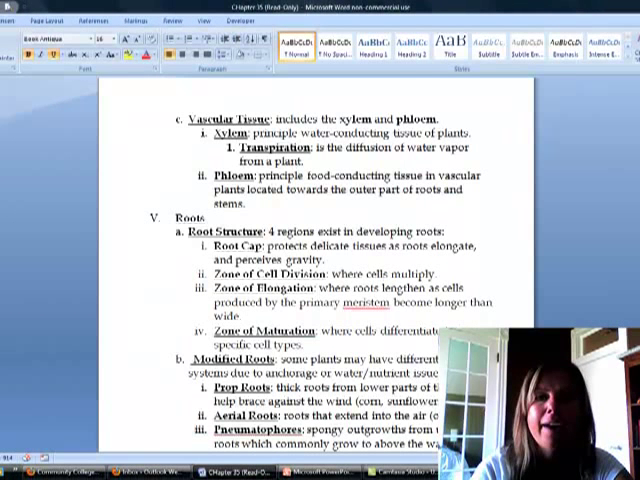
Scroll the outline down to show the full modified roots list through food storage roots
scroll(down, 3)
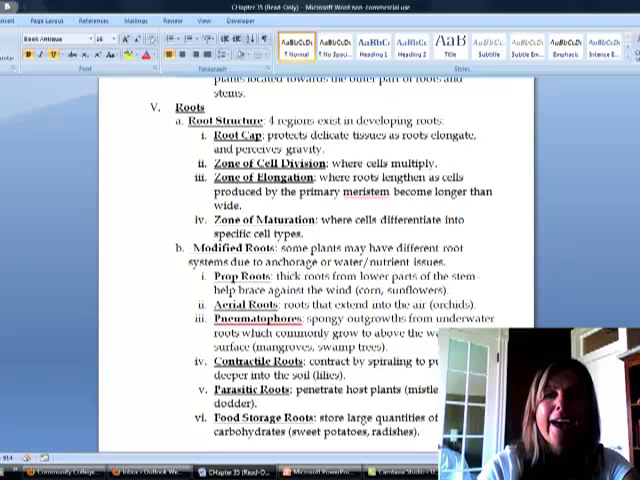
scroll(down, 3)
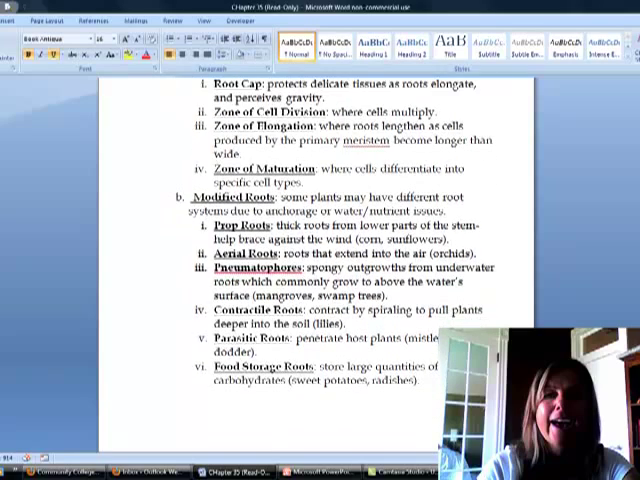